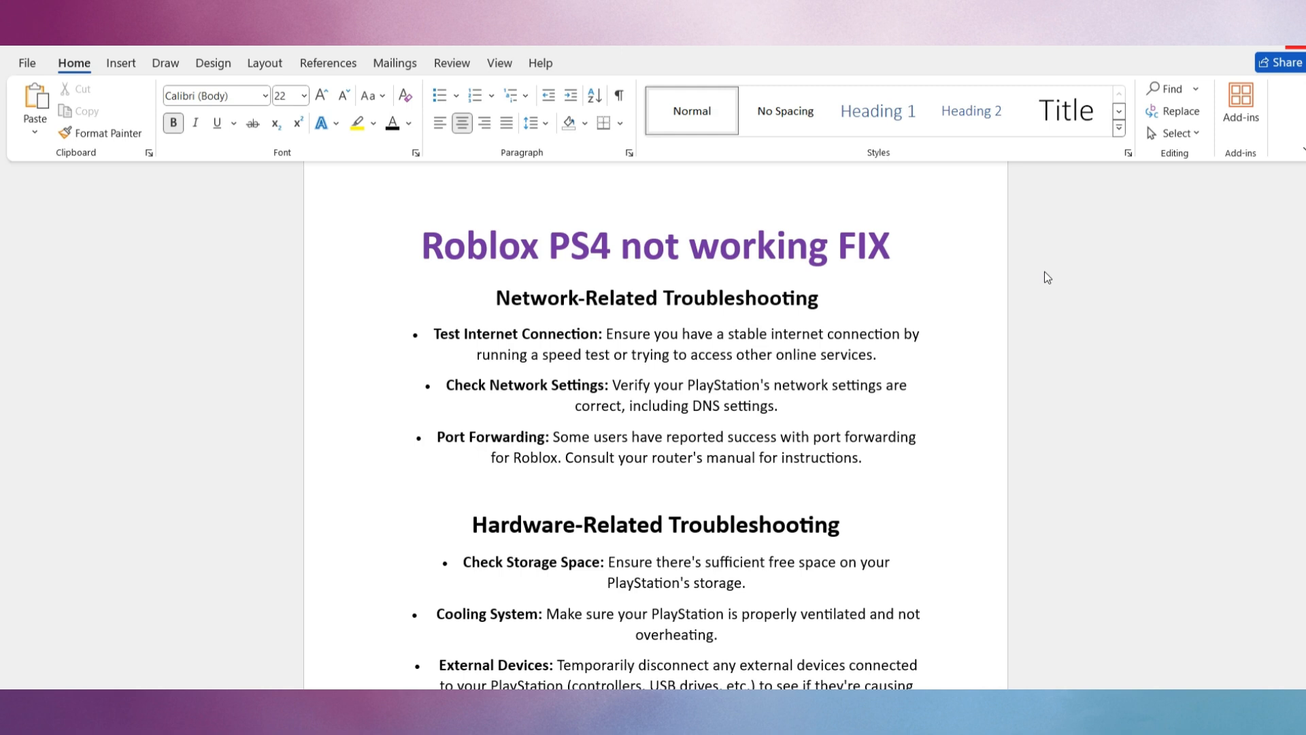
{"action": "mouse_move", "coordinate": [677, 480]}
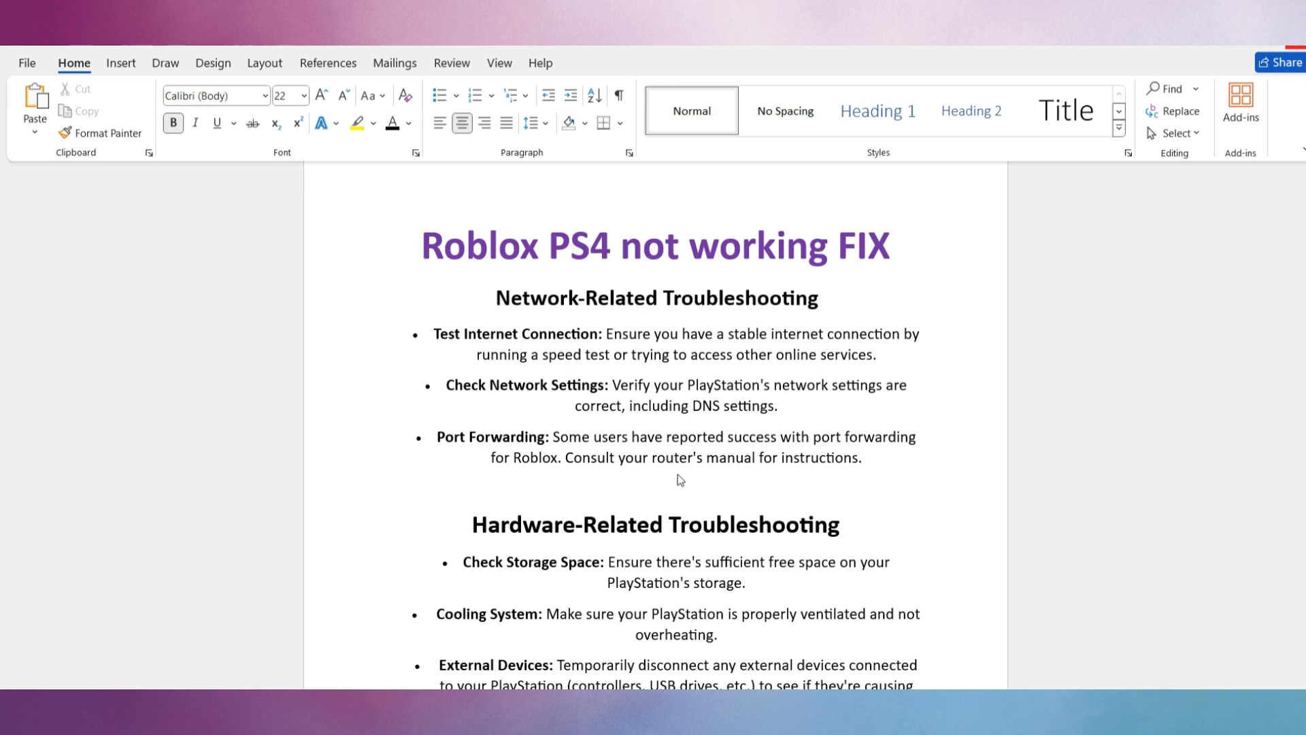
{"action": "mouse_move", "coordinate": [548, 494]}
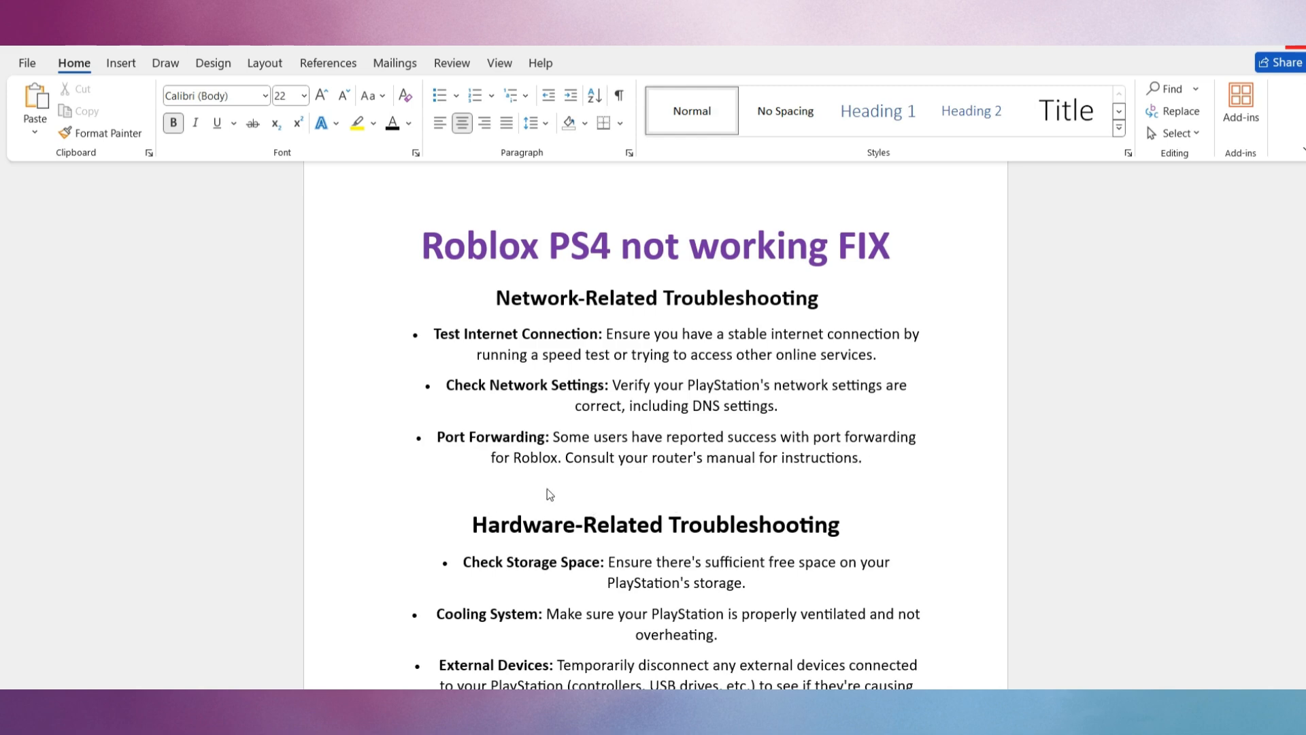
{"action": "mouse_move", "coordinate": [875, 492]}
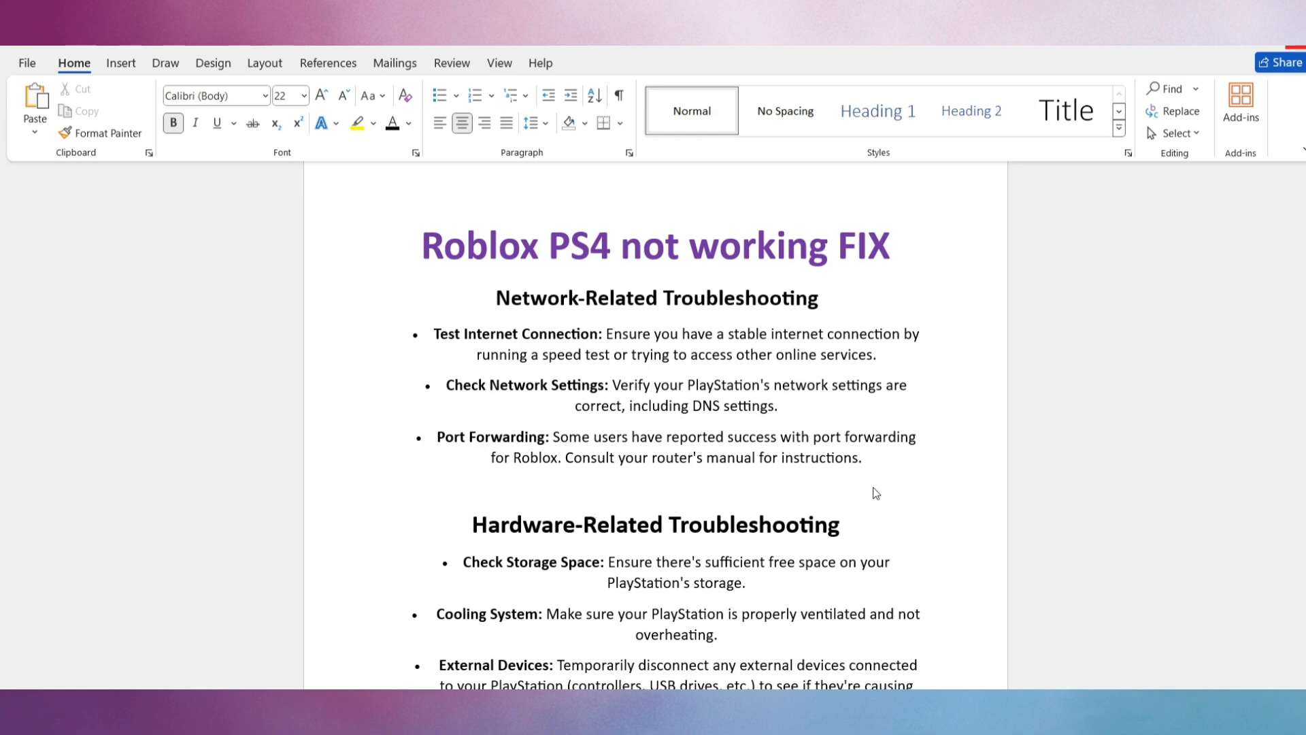
{"action": "scroll", "scroll_direction": "down", "scroll_amount": 3}
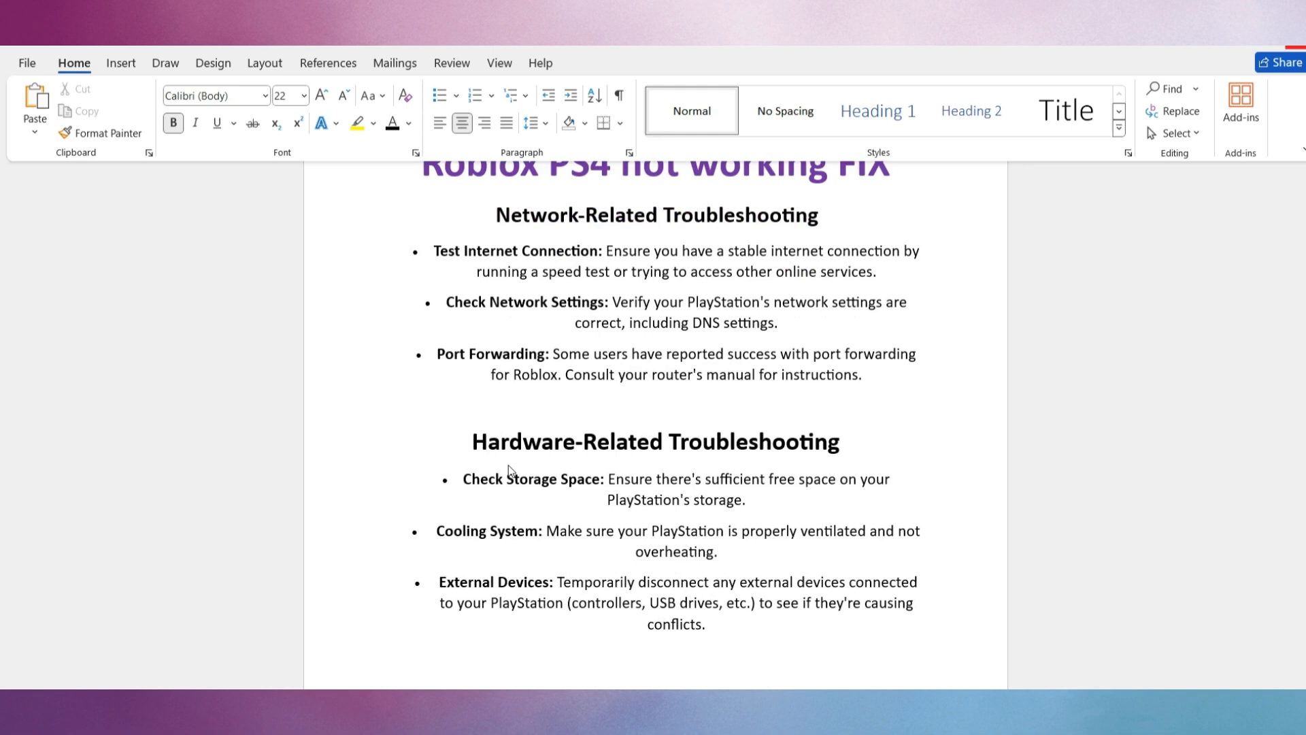
{"action": "mouse_move", "coordinate": [761, 466]}
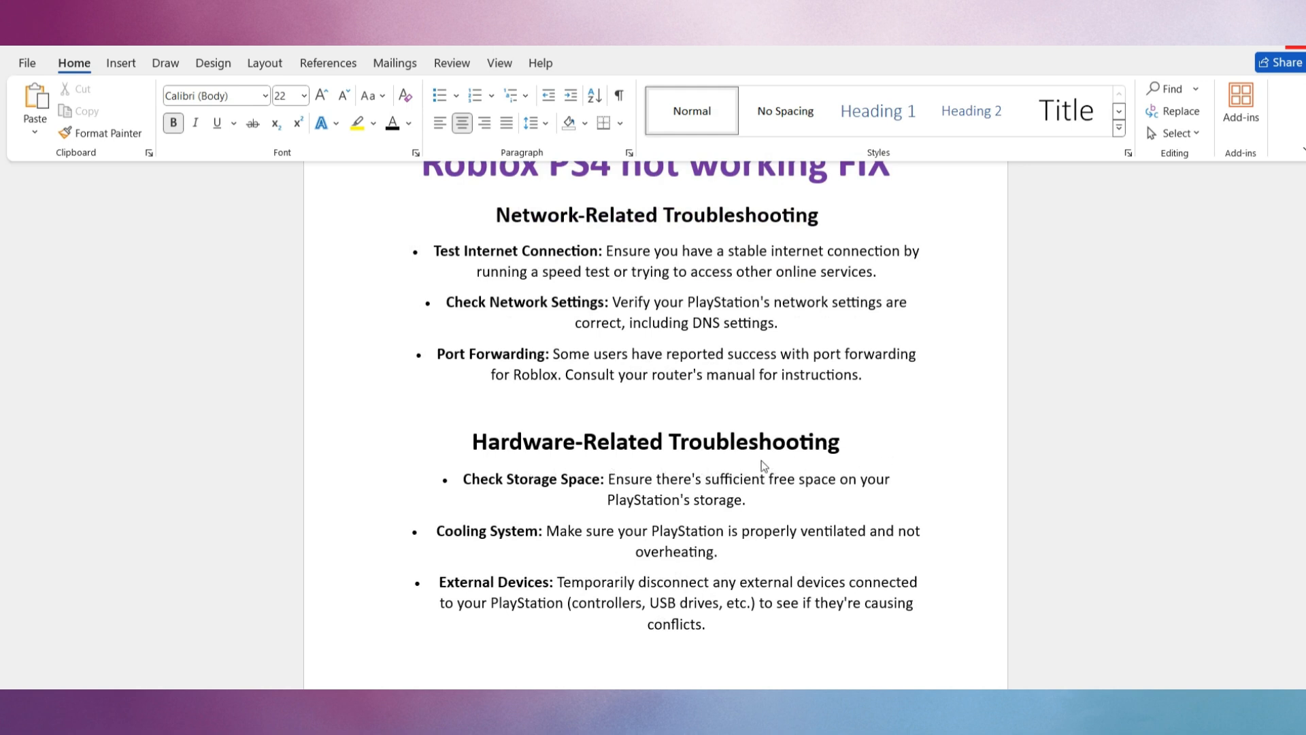
{"action": "mouse_move", "coordinate": [627, 509]}
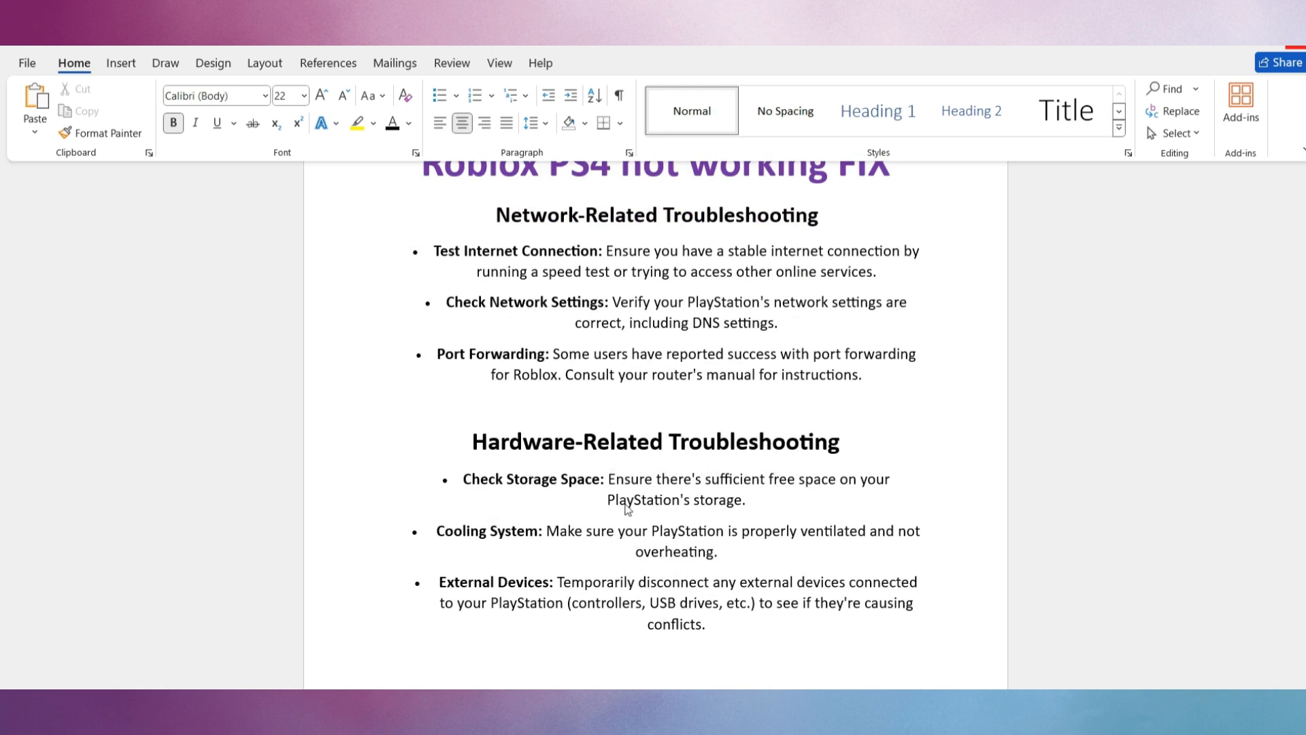
{"action": "mouse_move", "coordinate": [838, 498]}
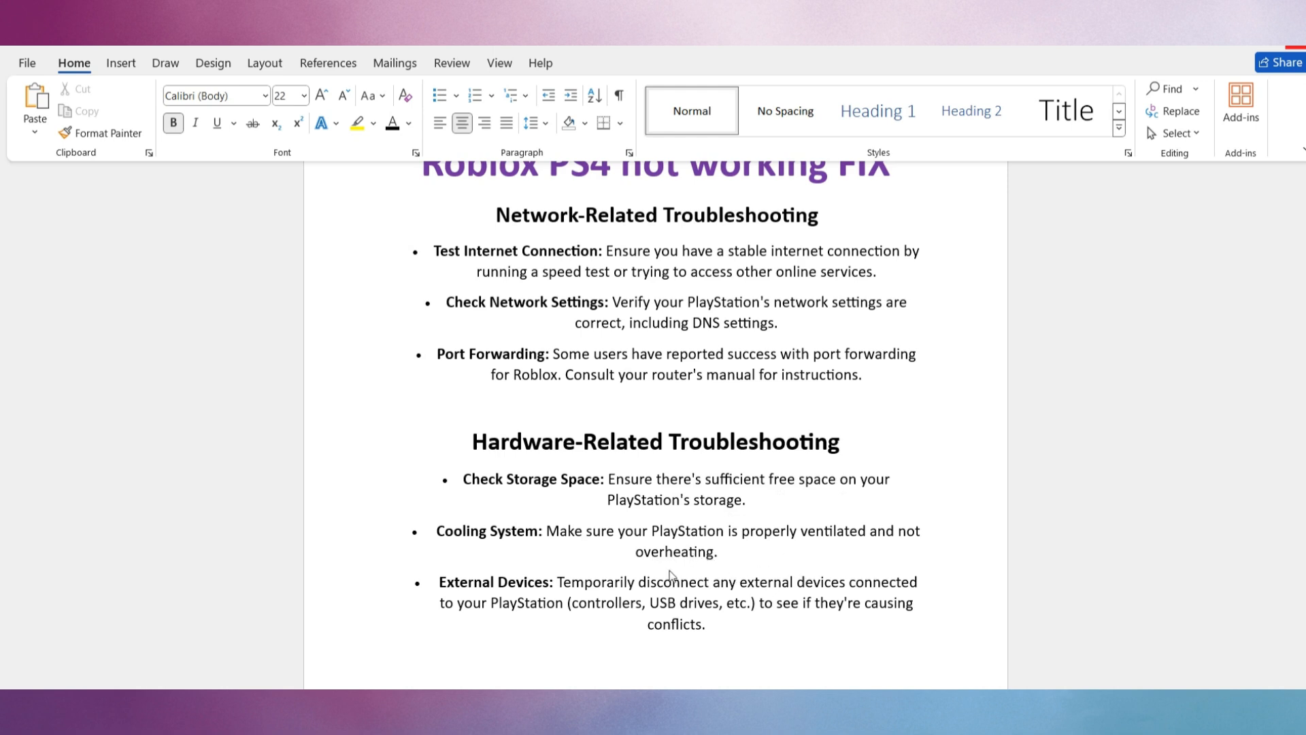
{"action": "mouse_move", "coordinate": [545, 600]}
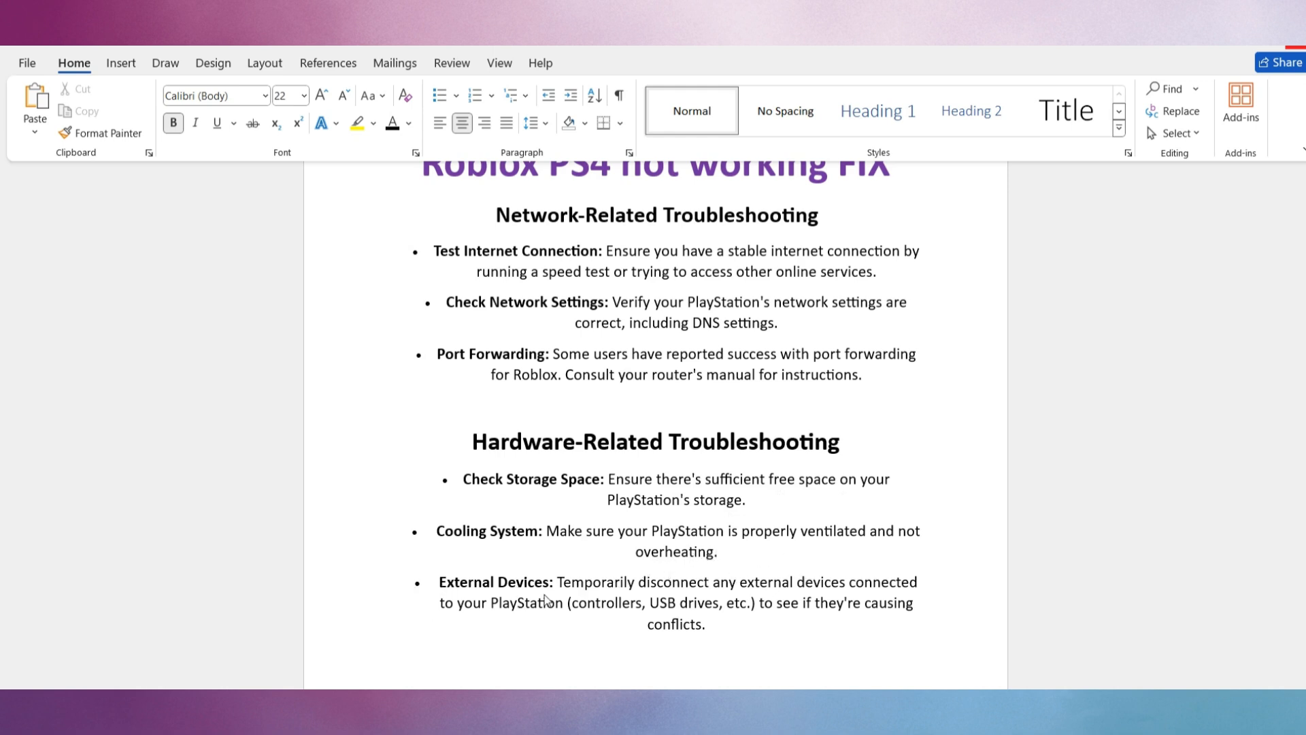
{"action": "mouse_move", "coordinate": [824, 600]}
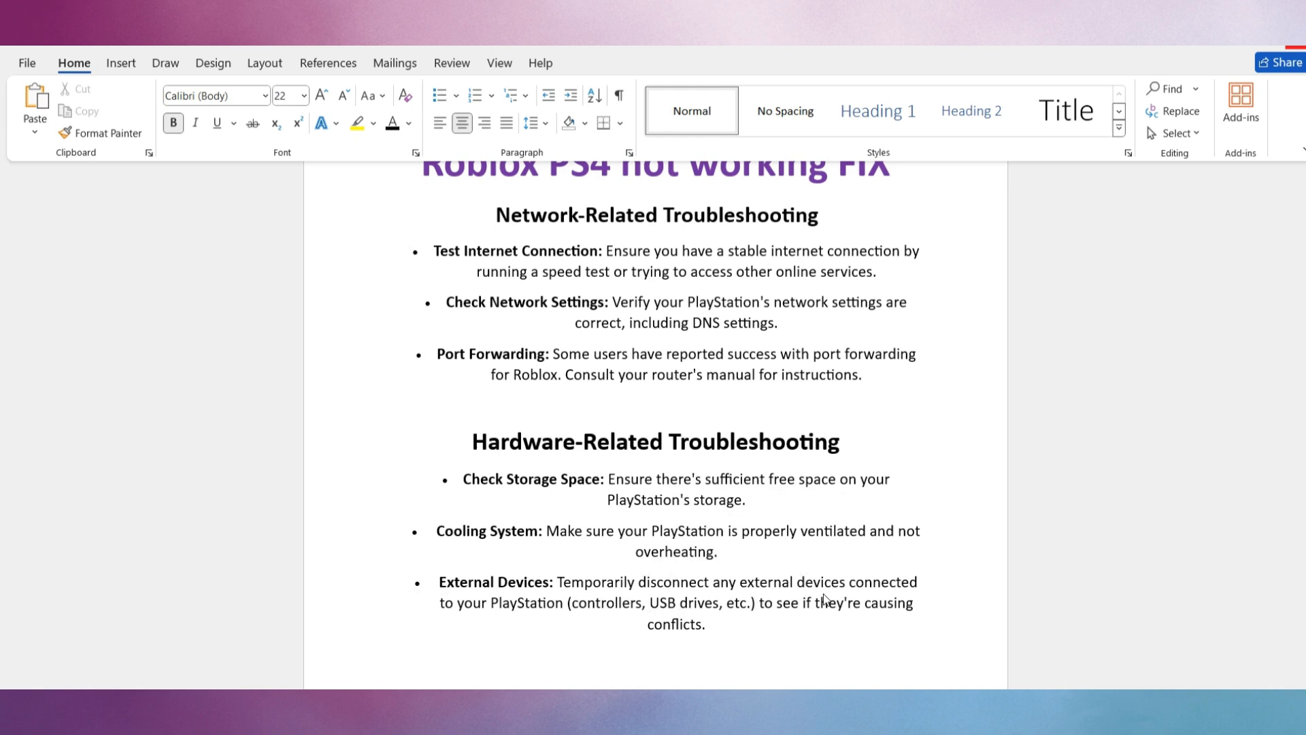
{"action": "mouse_move", "coordinate": [790, 609]}
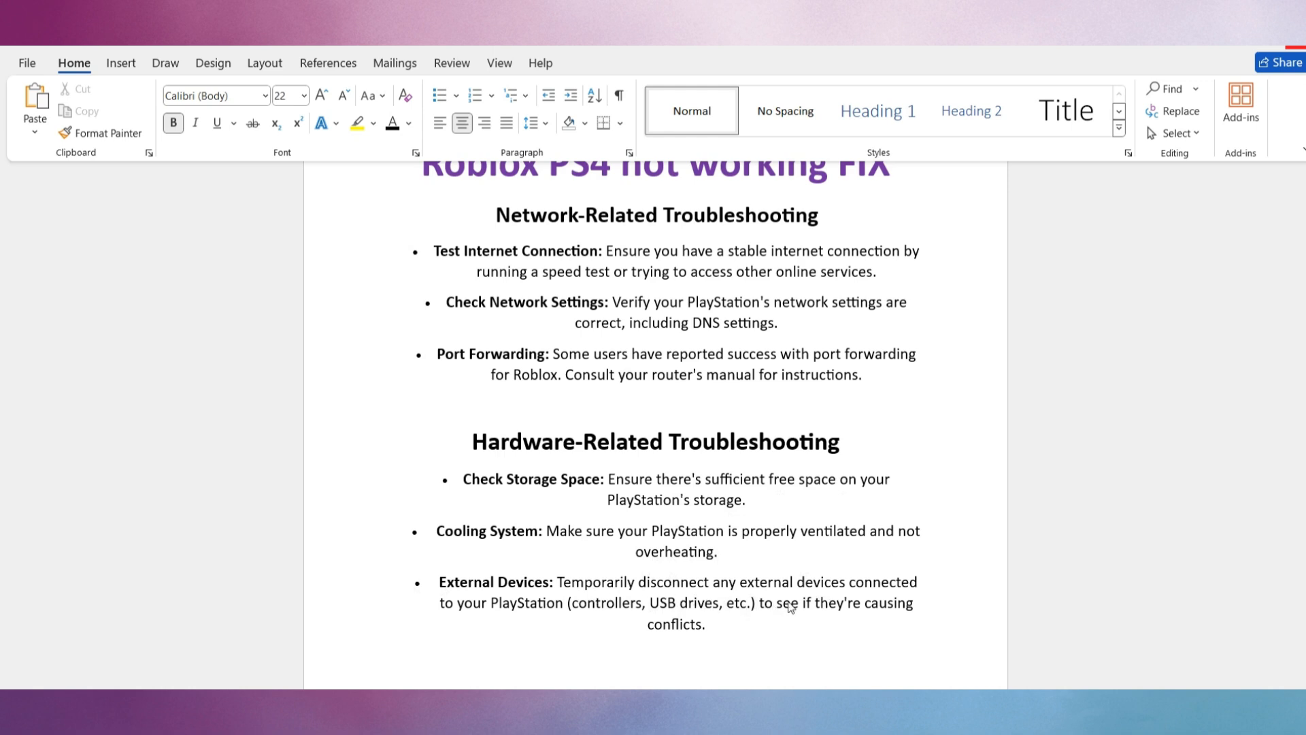
{"action": "mouse_move", "coordinate": [610, 631]}
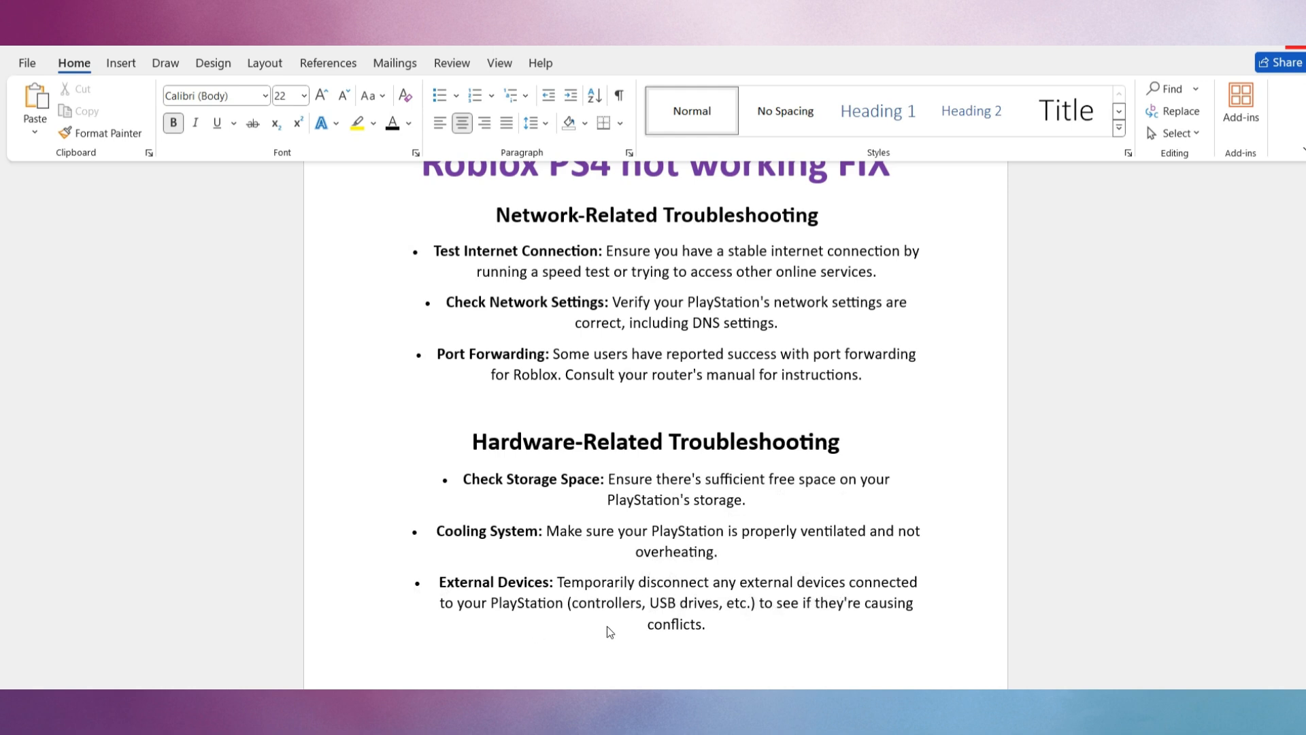
{"action": "mouse_move", "coordinate": [744, 626]}
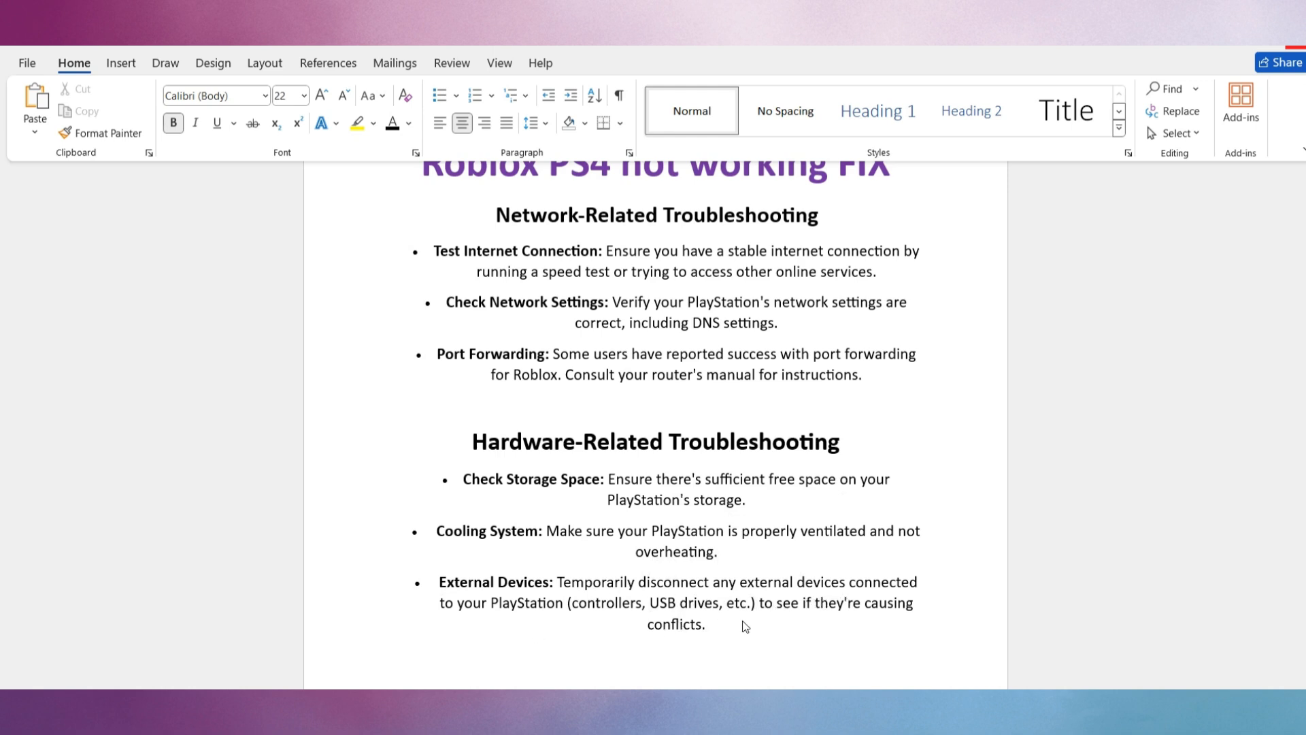